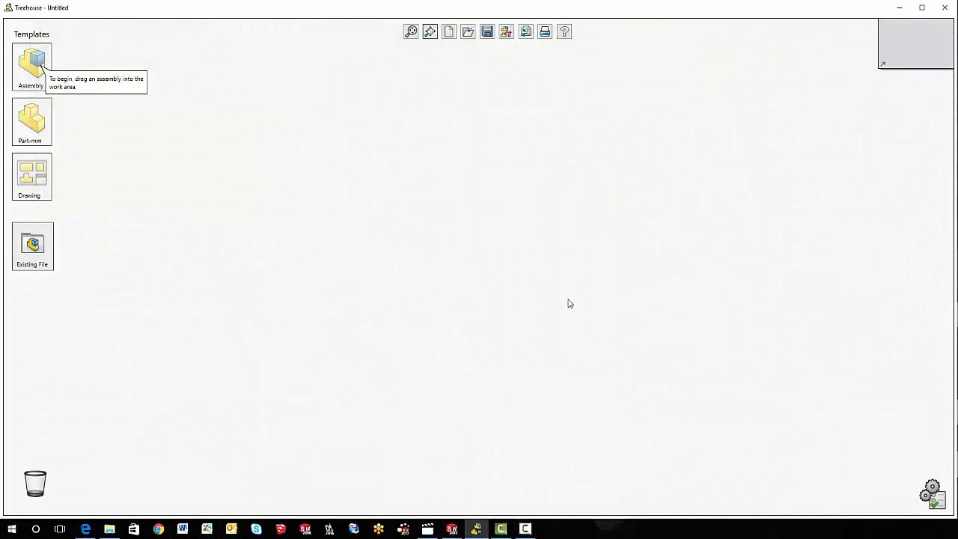
mouse_move(419, 174)
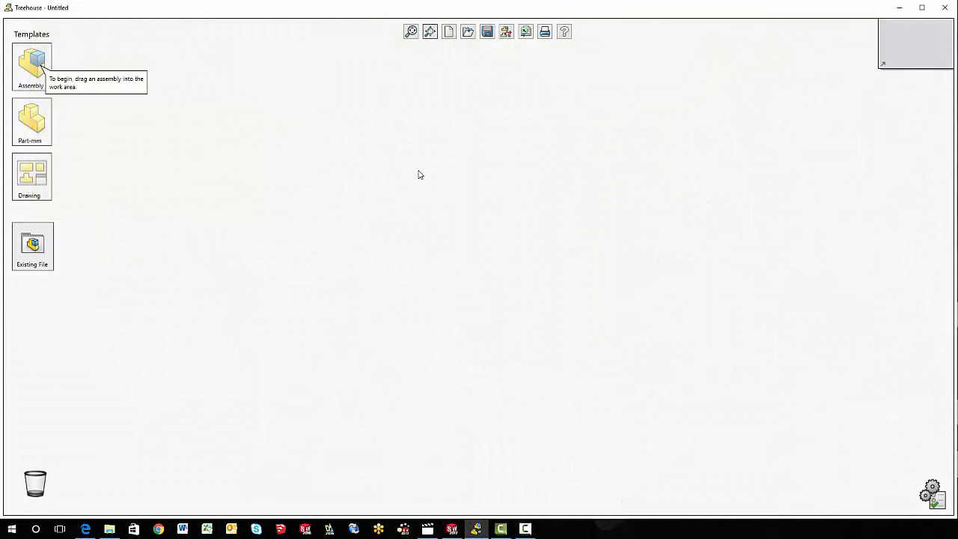
mouse_move(443, 180)
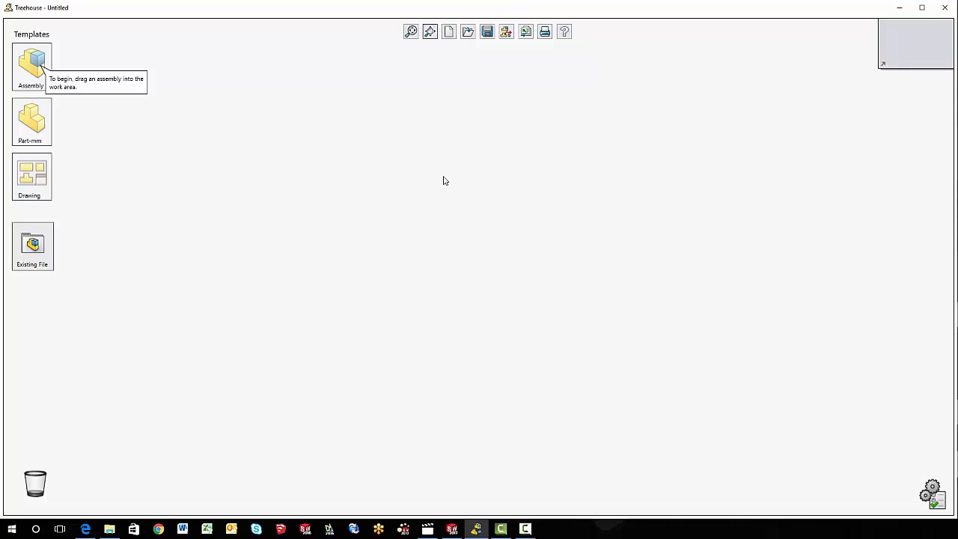
mouse_move(914, 477)
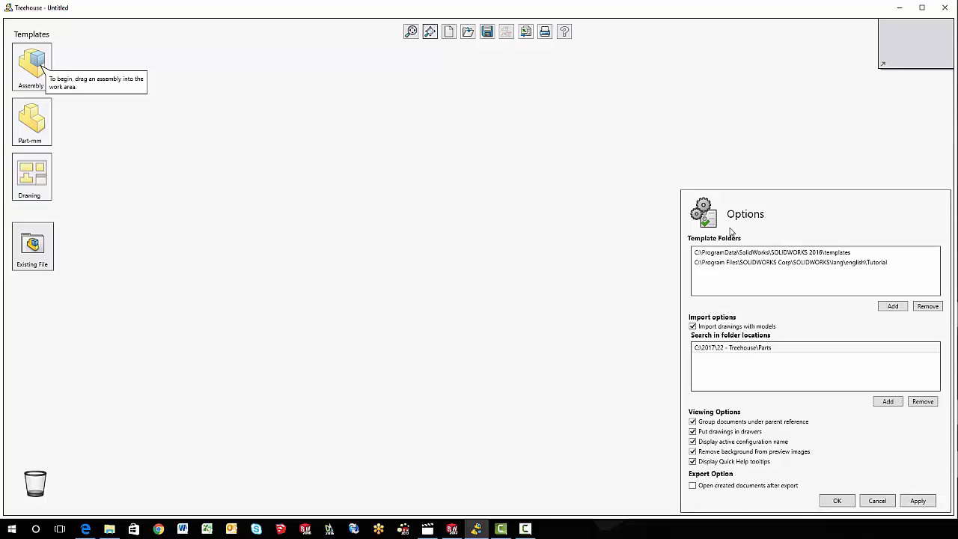
mouse_move(710, 332)
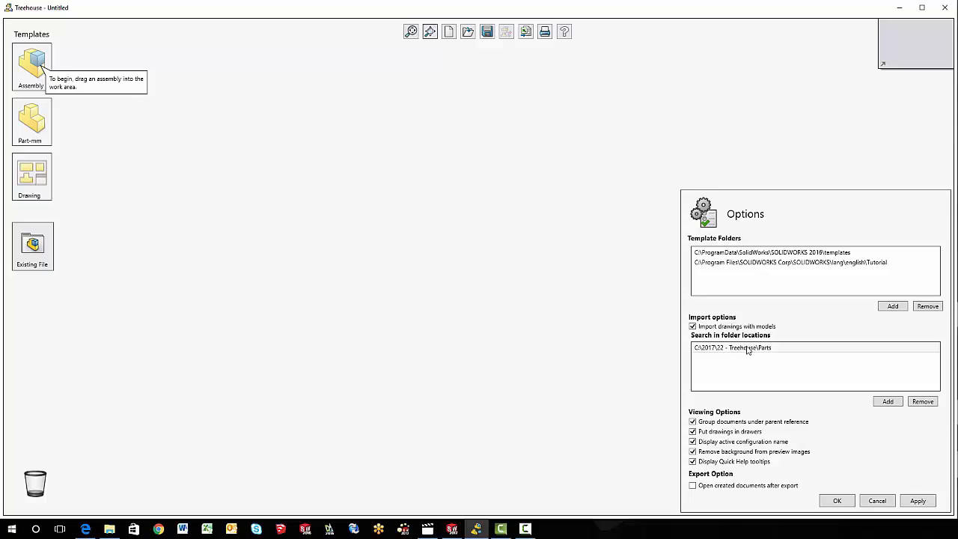
mouse_move(763, 335)
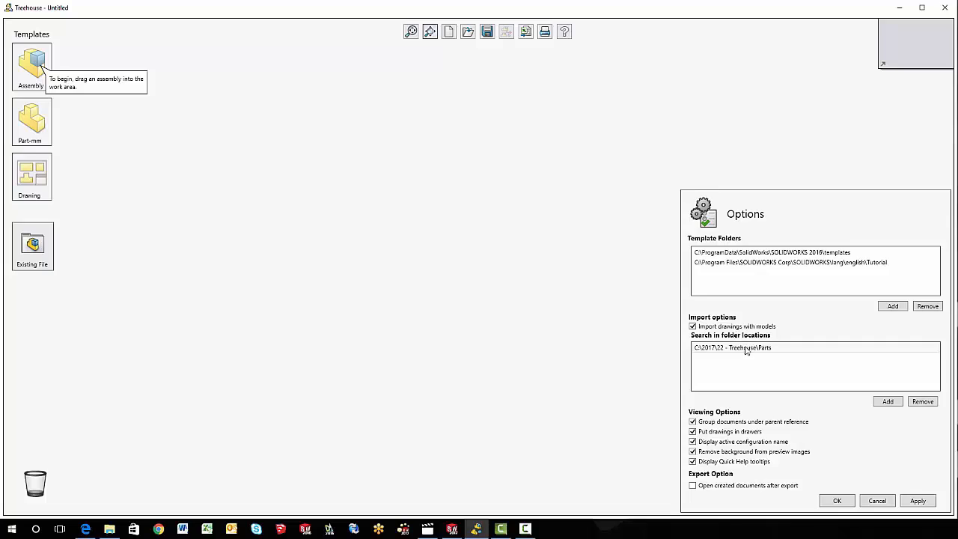
Accept the options to import drawings with models and put them in drawers.
left_click(691, 432)
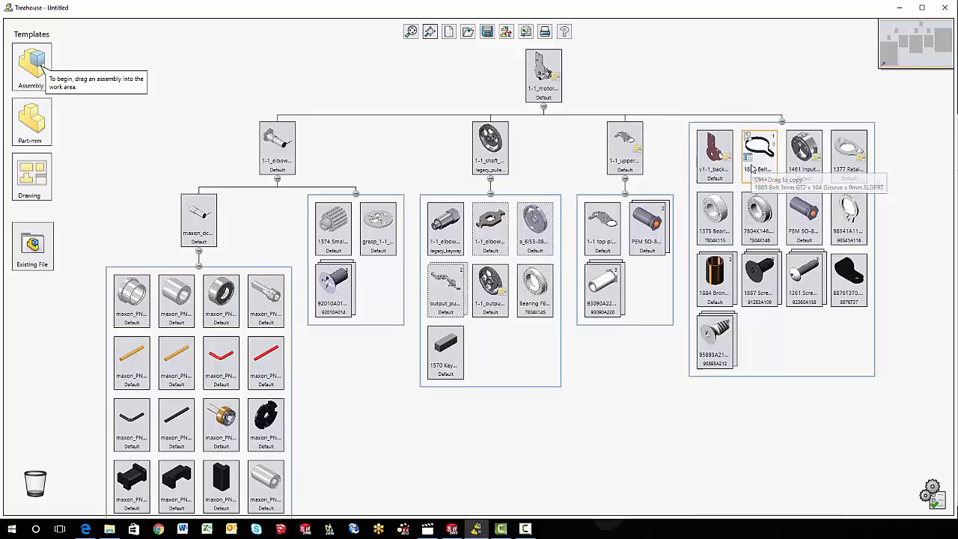
mouse_move(716, 269)
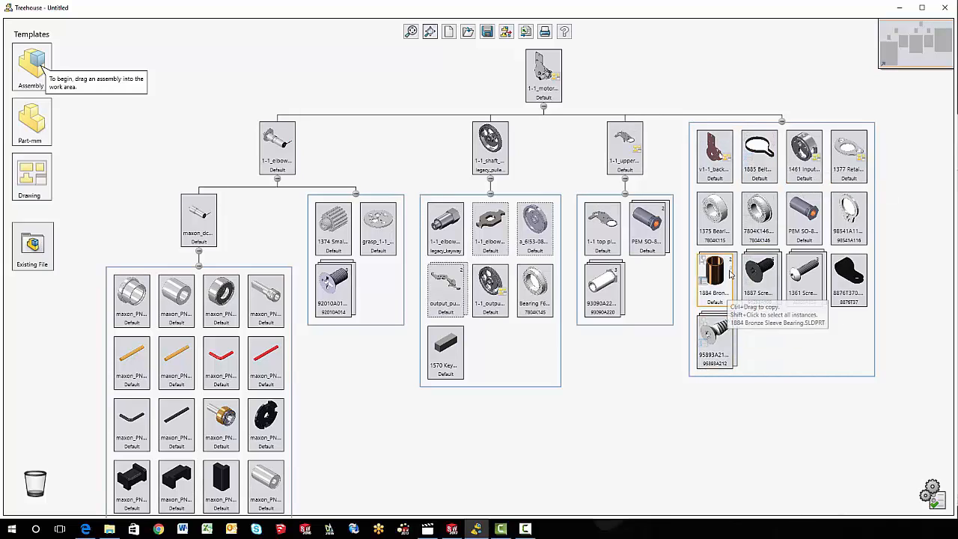
mouse_move(731, 155)
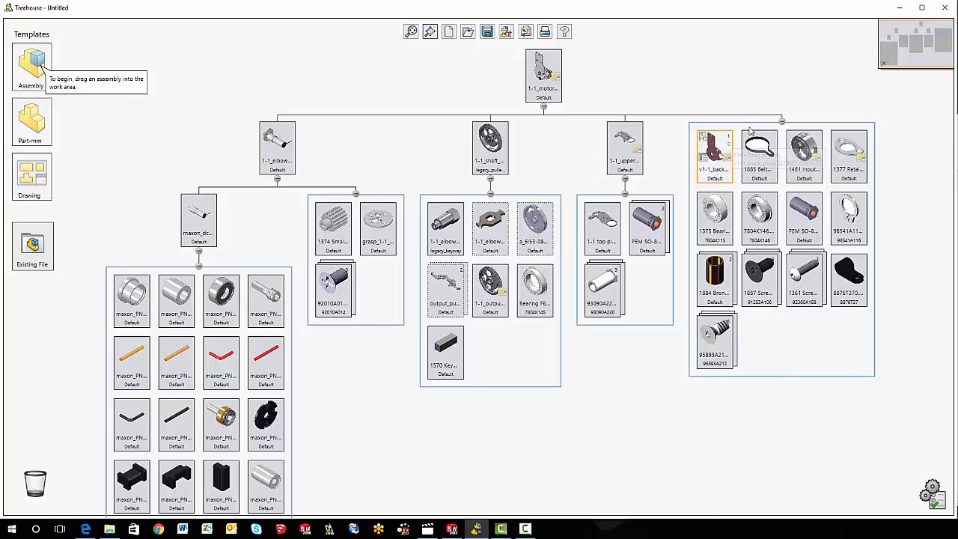
mouse_move(851, 153)
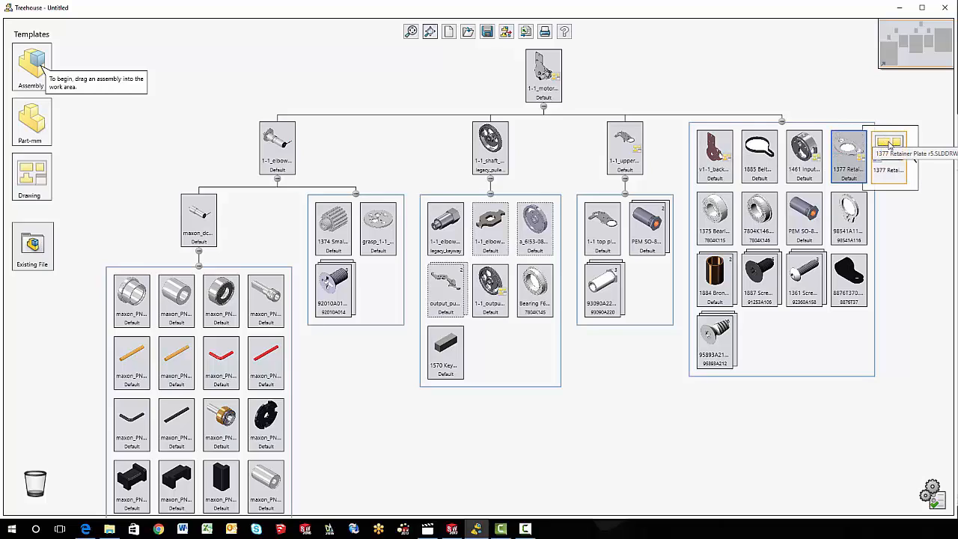
double_click(889, 153)
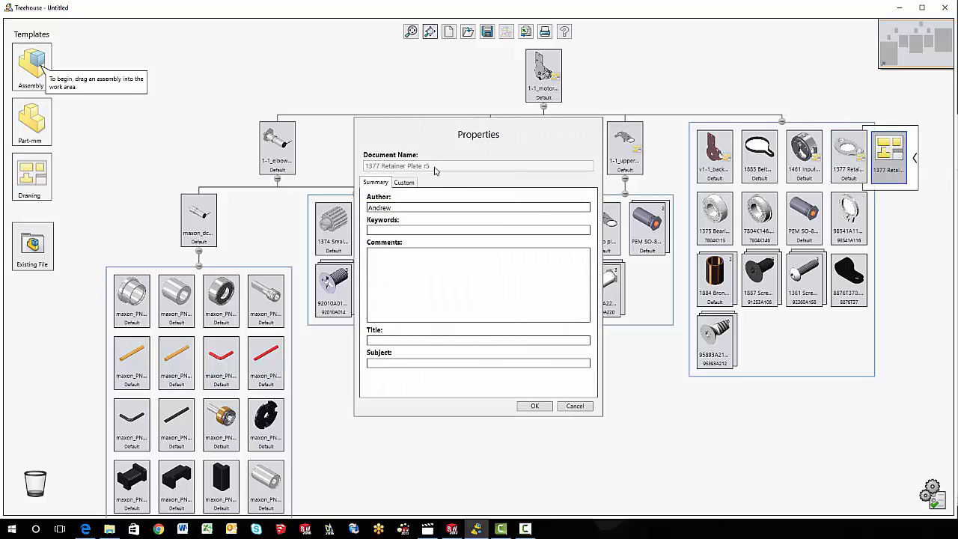
left_click(404, 183)
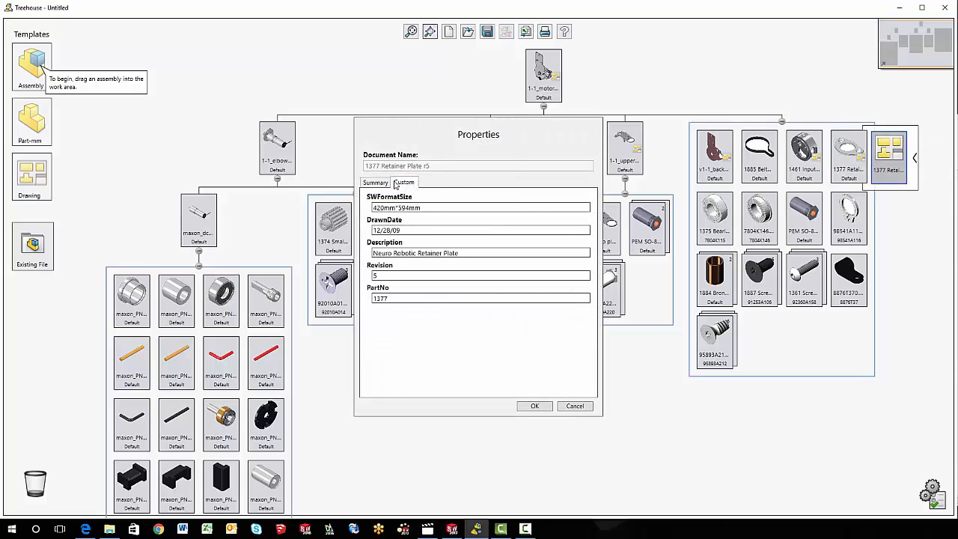
left_click(374, 183)
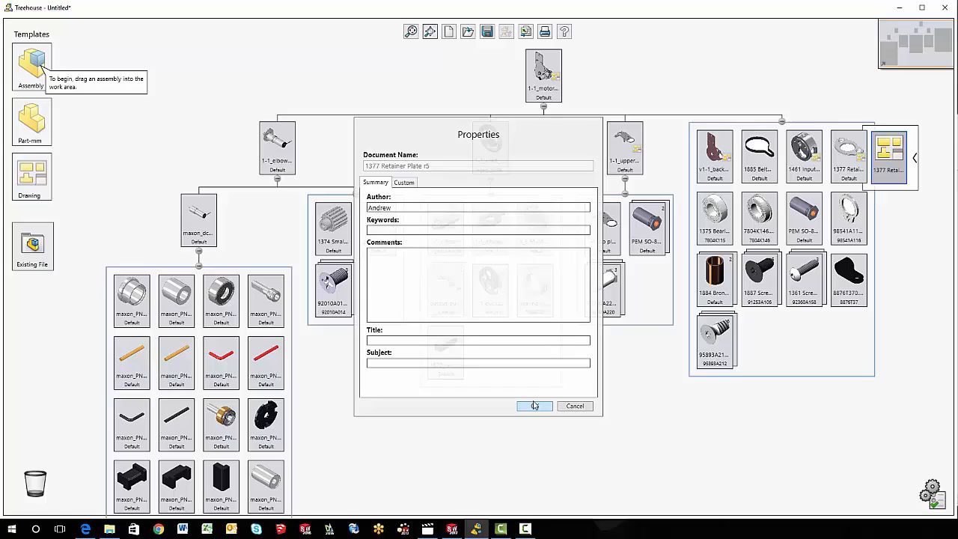
left_click(533, 406)
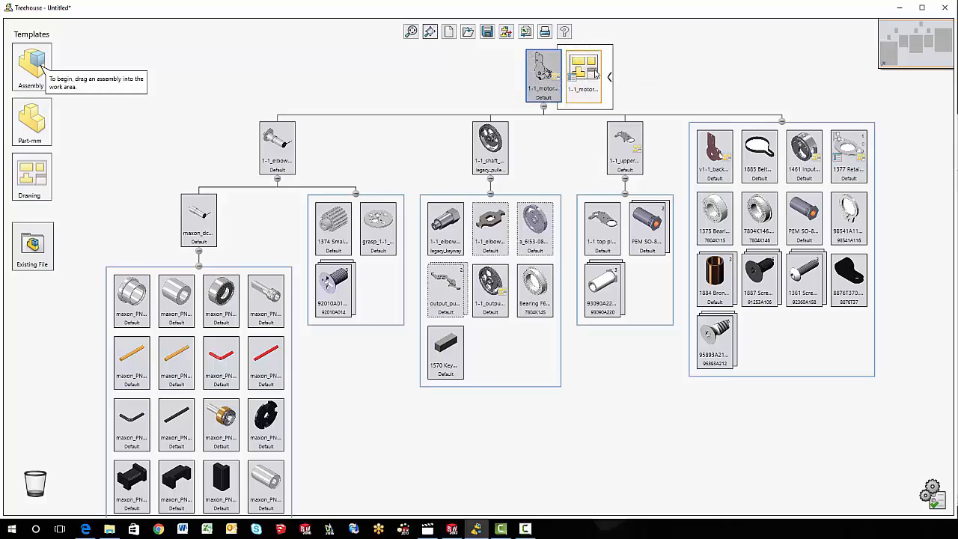
Show the Open and Properties actions for the top assembly's drawing, then dismiss them.
right_click(587, 72)
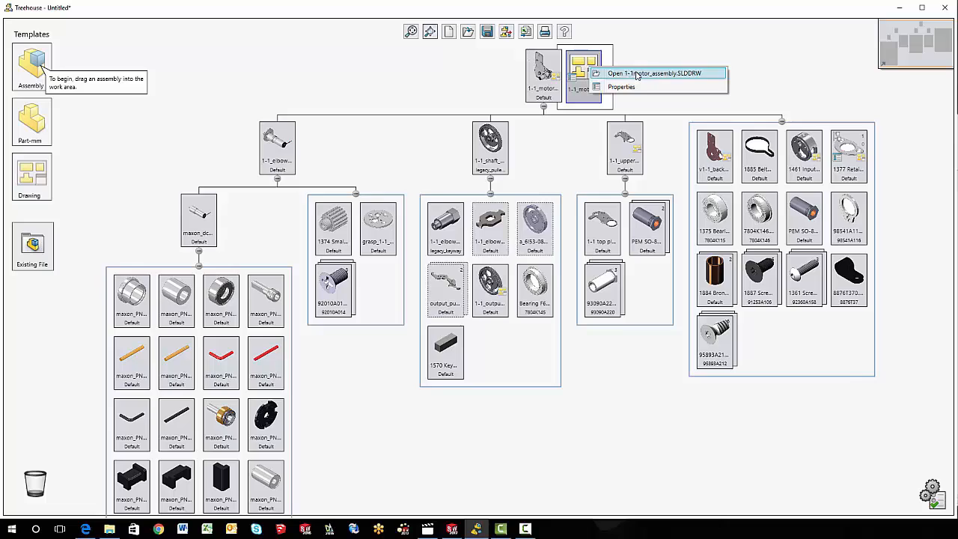
left_click(656, 72)
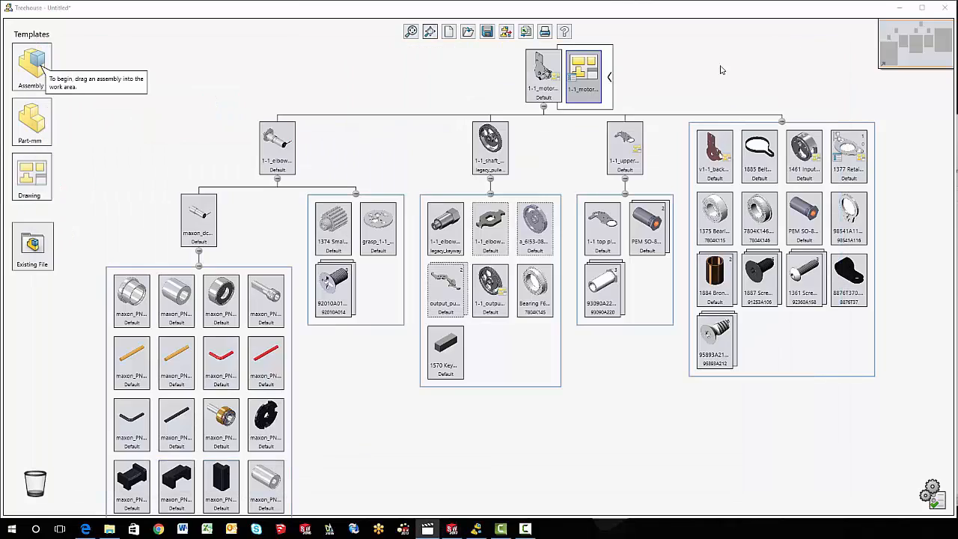
mouse_move(527, 31)
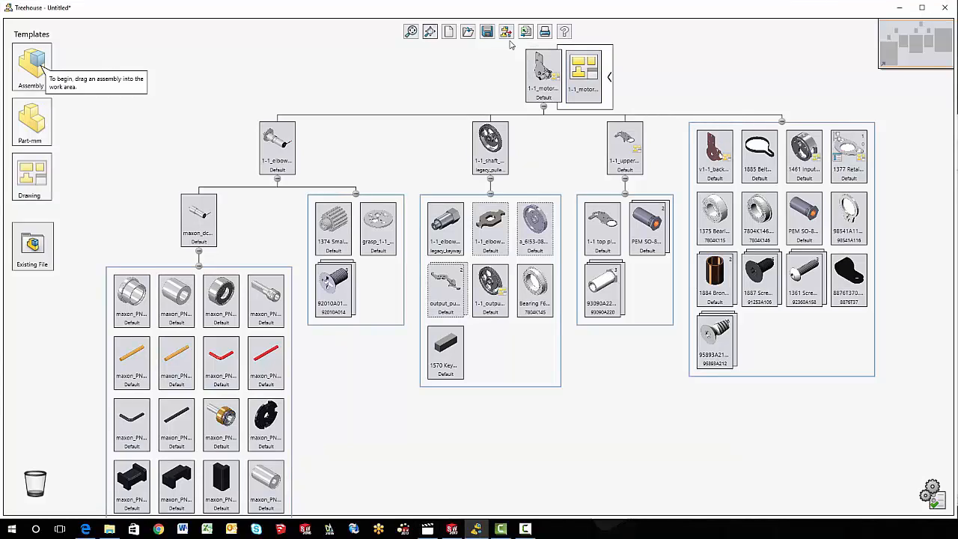
mouse_move(527, 32)
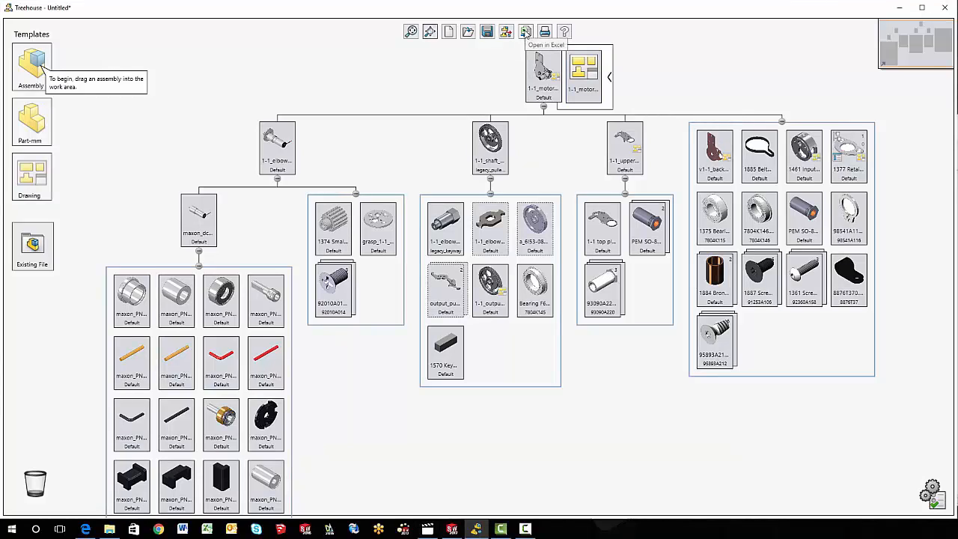
Export the full motor assembly structure to Excel as an indented BOM.
left_click(525, 32)
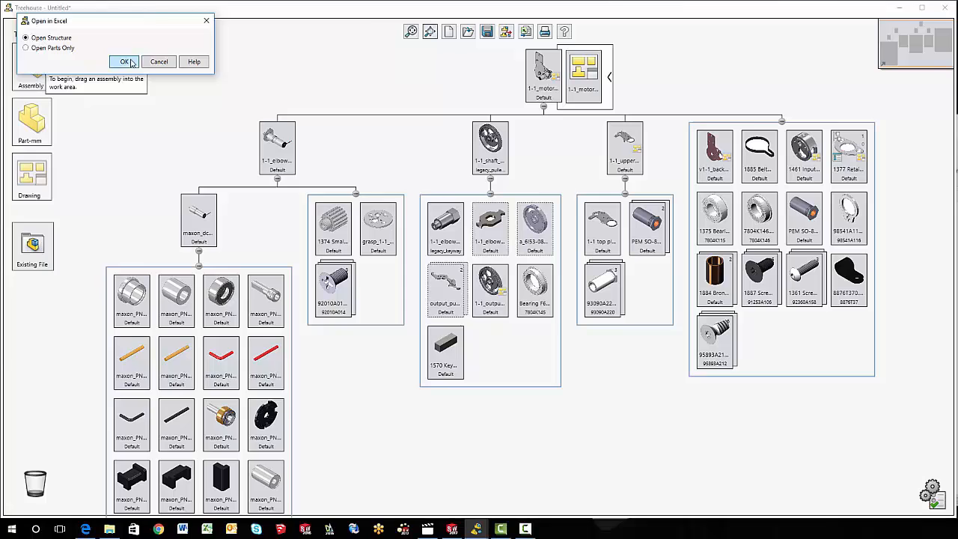
left_click(125, 61)
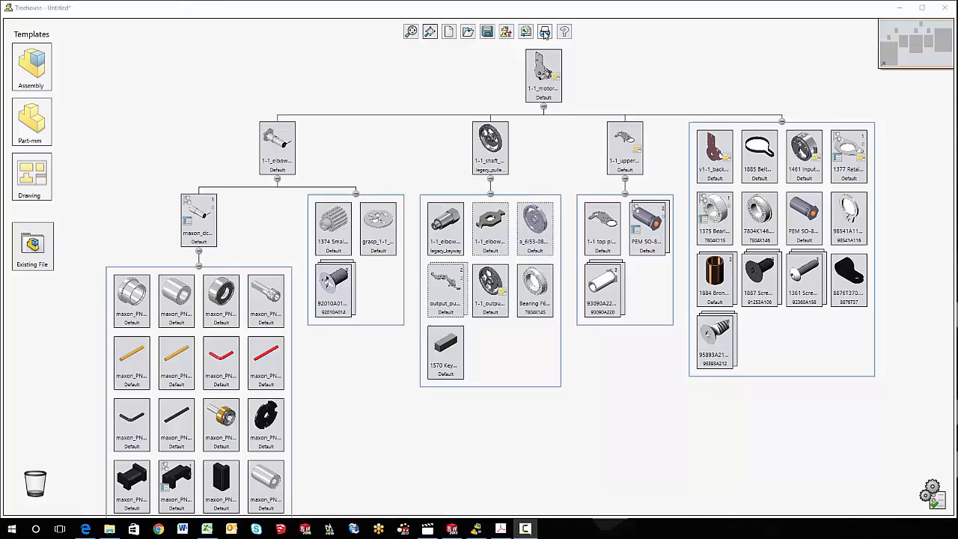
mouse_move(545, 32)
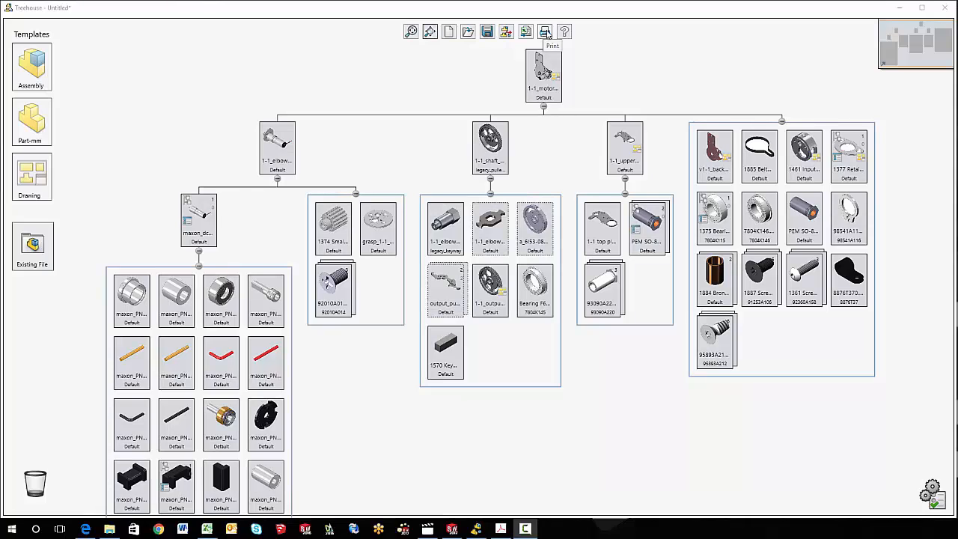
Print the assembly structure tree to the Adobe PDF printer.
left_click(545, 31)
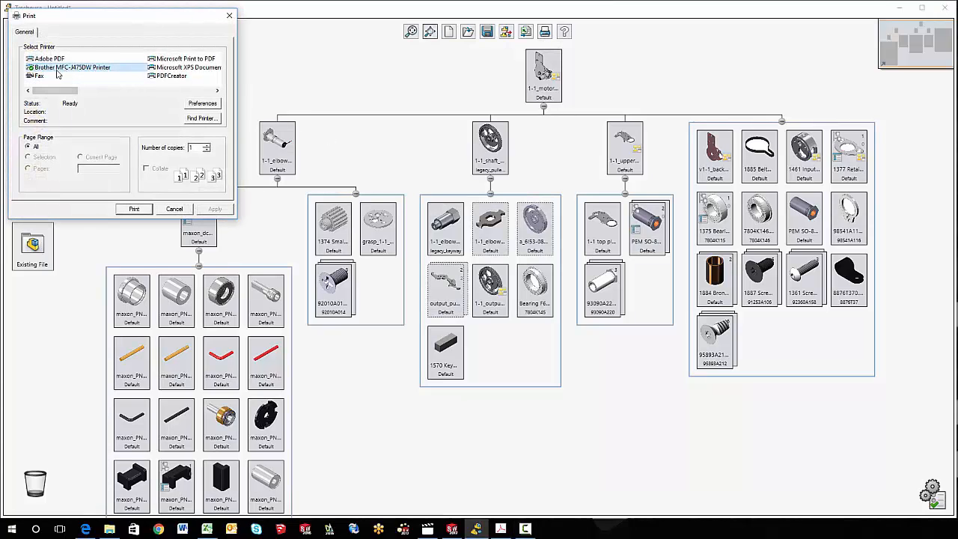
left_click(48, 58)
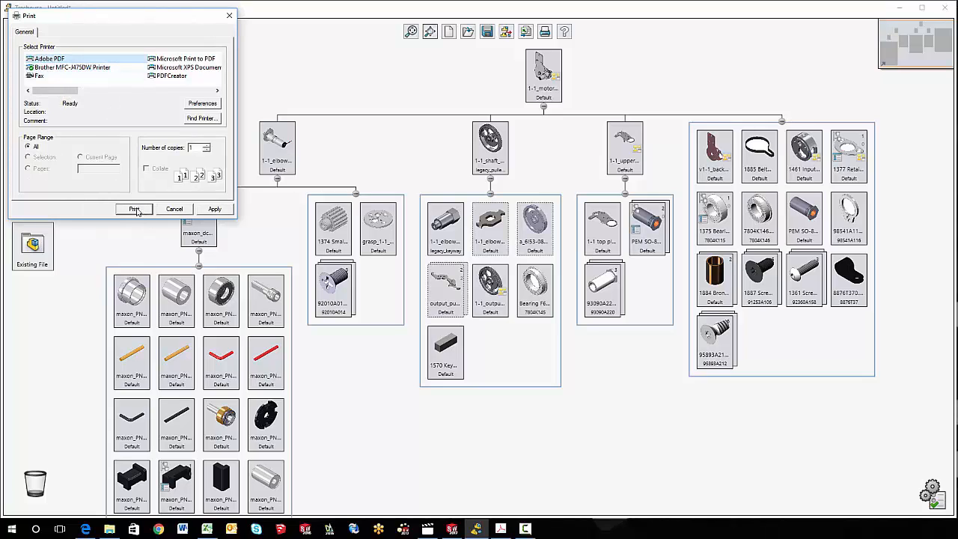
left_click(135, 210)
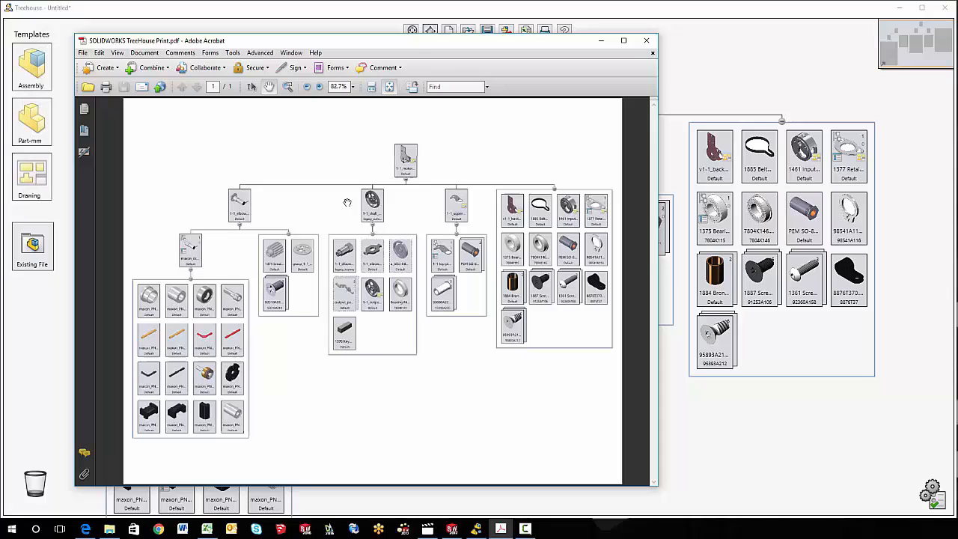
mouse_move(531, 134)
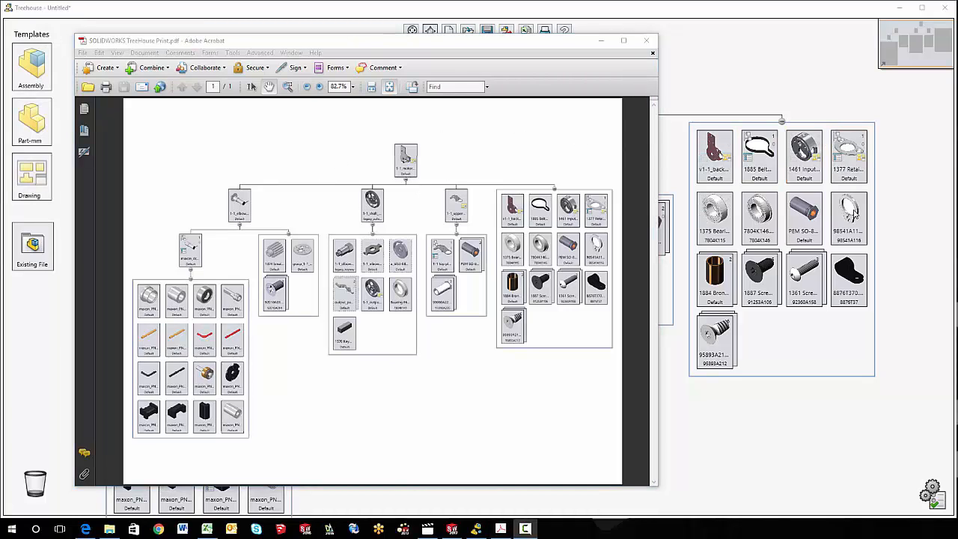
mouse_move(861, 251)
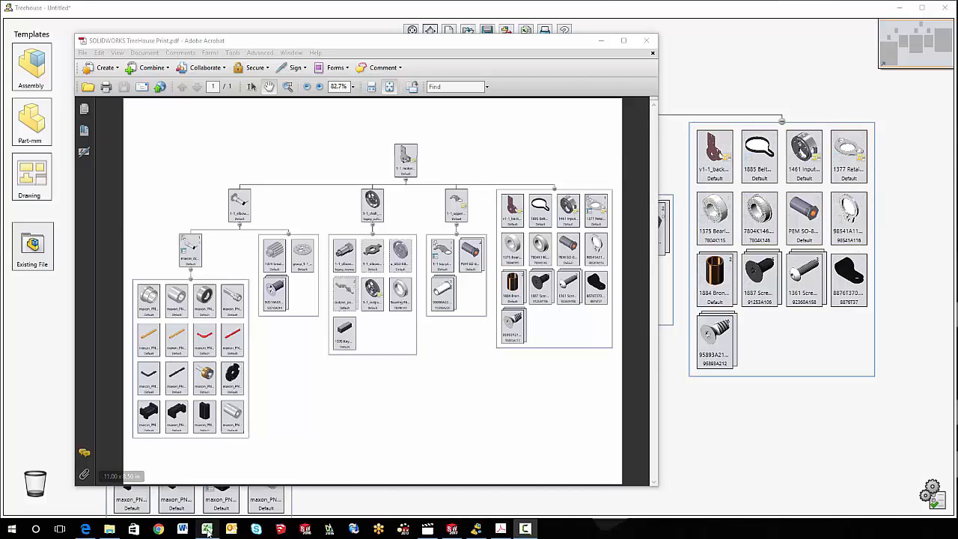
Bring the exported Excel bill of materials forward beside the printed PDF.
left_click(207, 530)
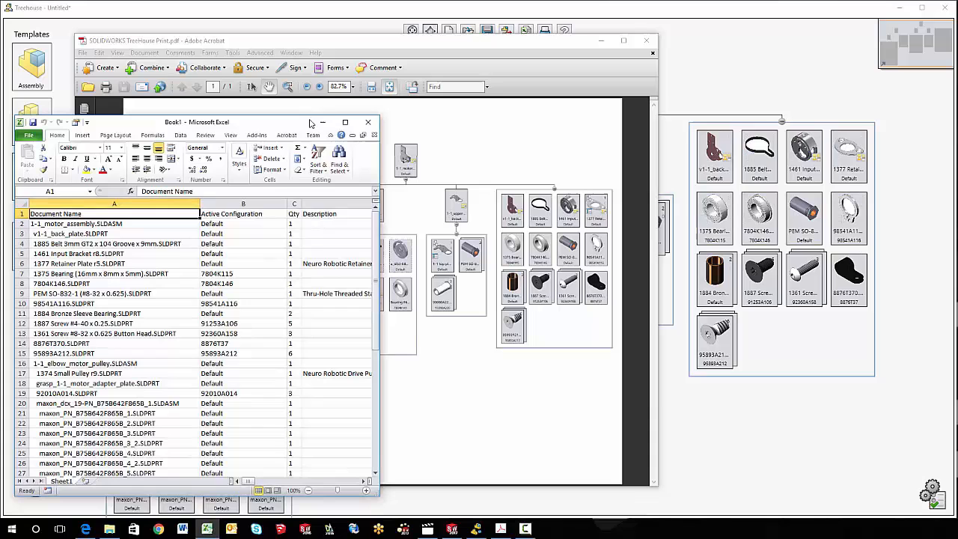
mouse_move(467, 131)
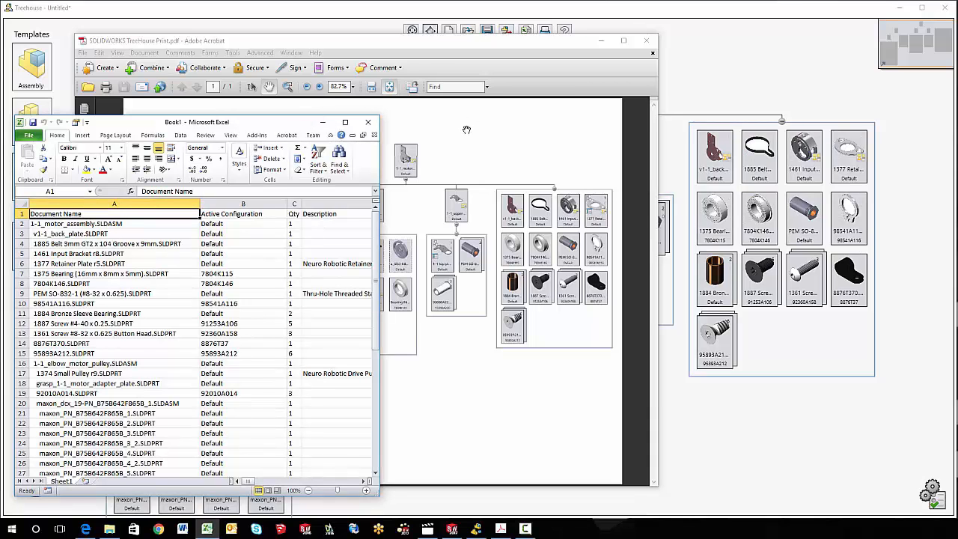